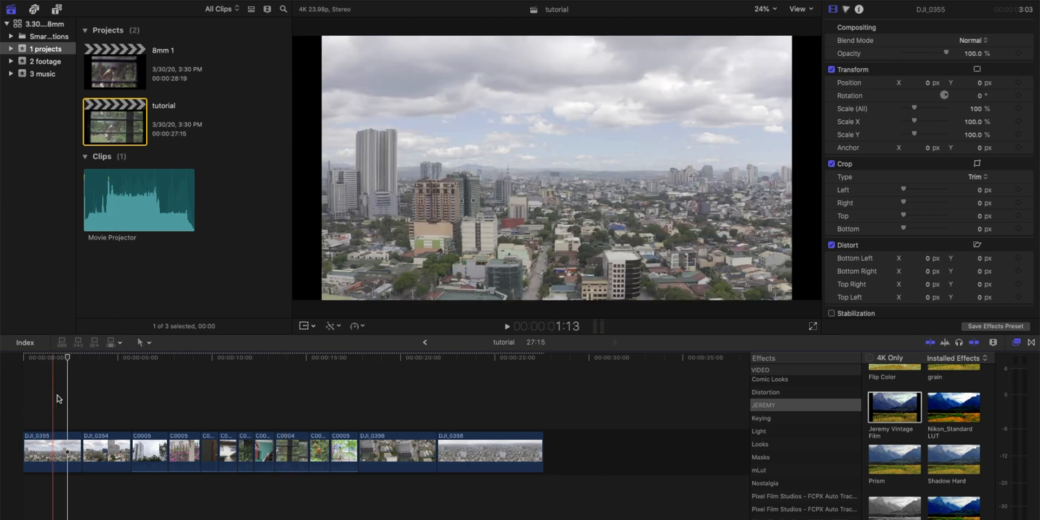
Move the playhead onto kitchen clip C0006 and select it in the timeline.
left_click(210, 384)
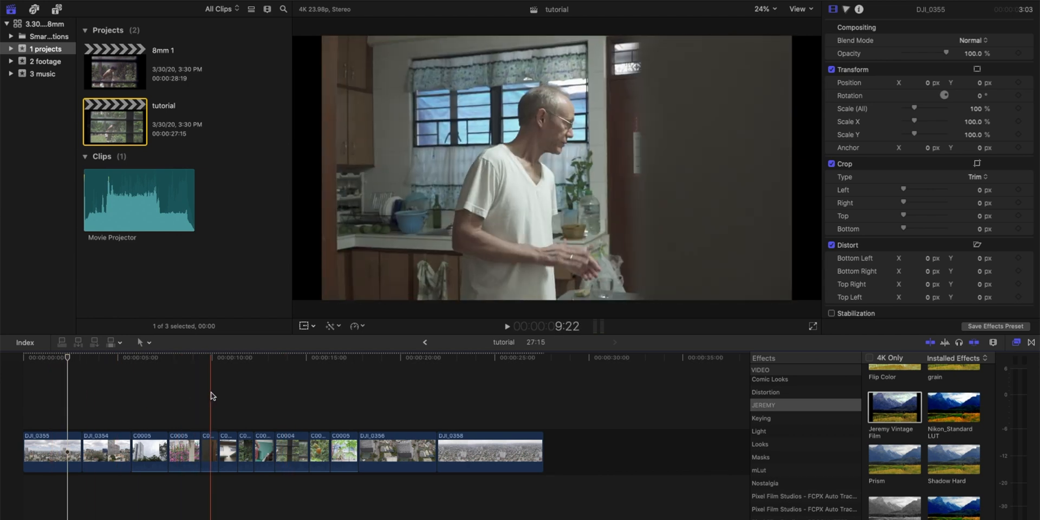
left_click(207, 451)
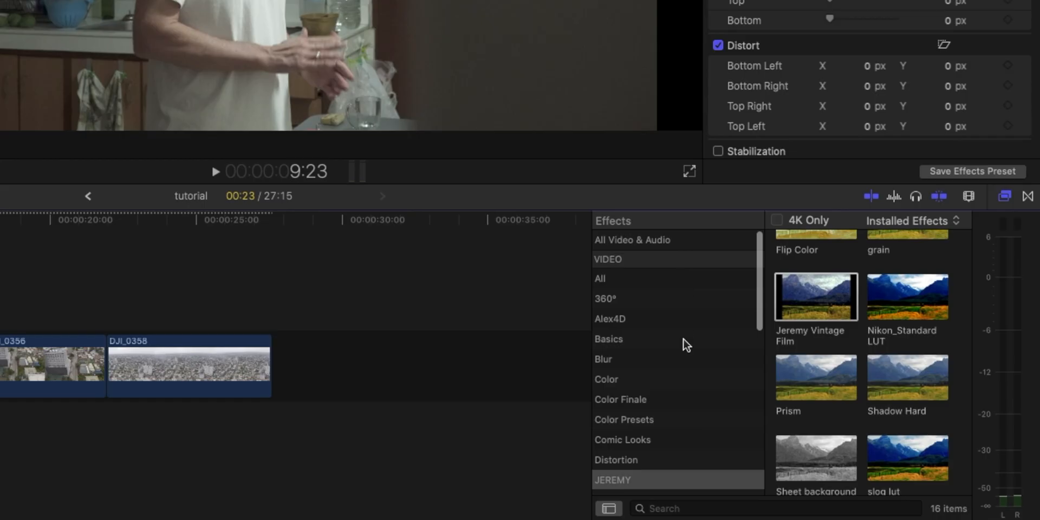
Search all effects for 'film grain', apply Film Grain, and set its style to Realistic Grain.
left_click(600, 277)
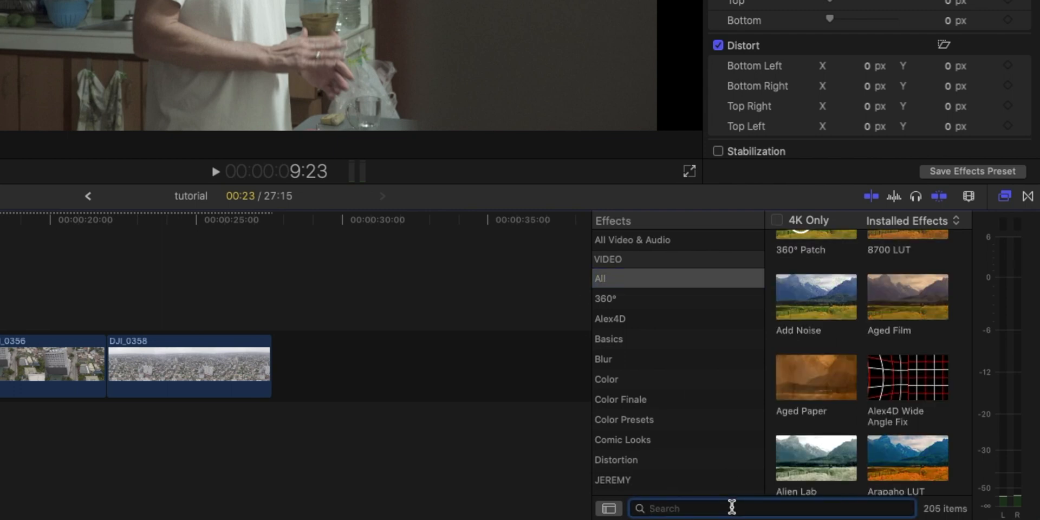
type("film grain")
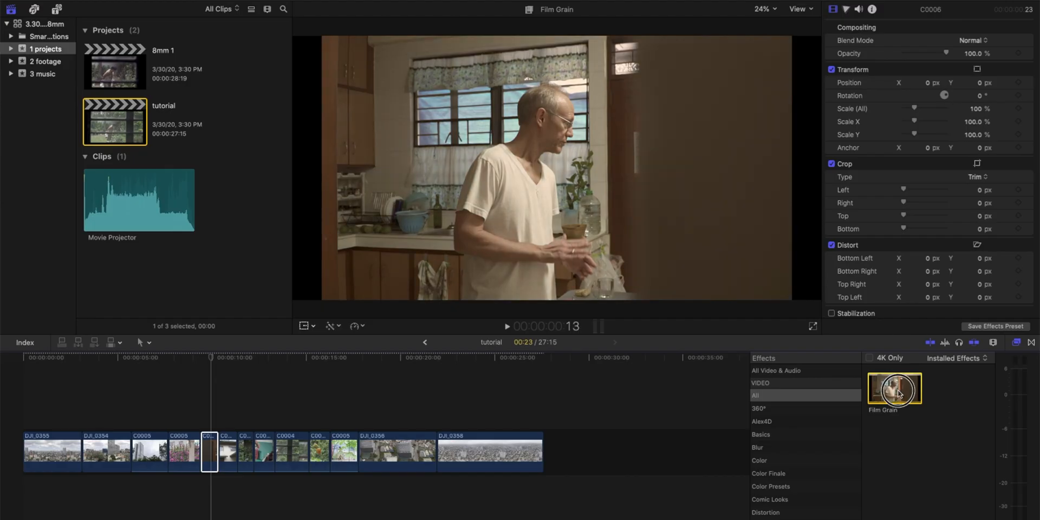
double_click(895, 388)
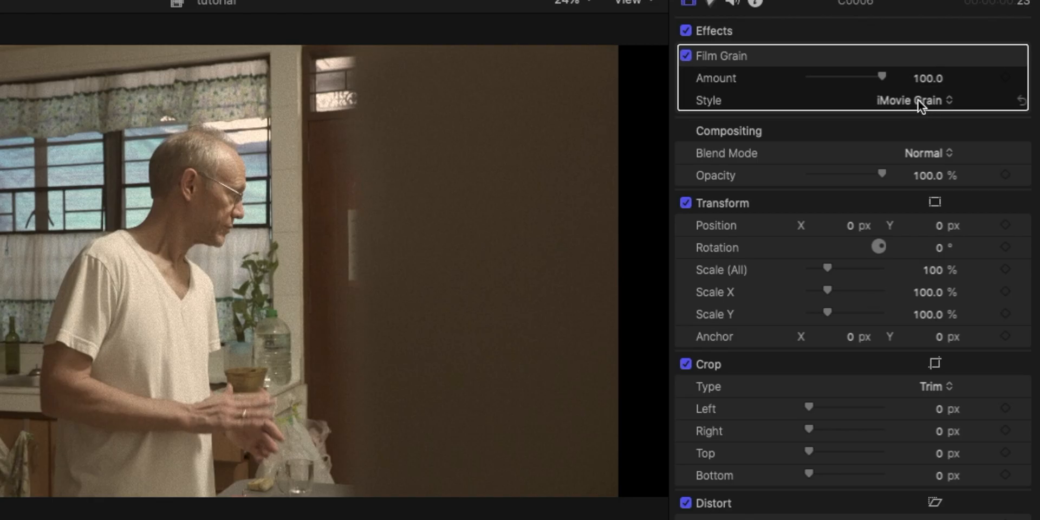
left_click(914, 100)
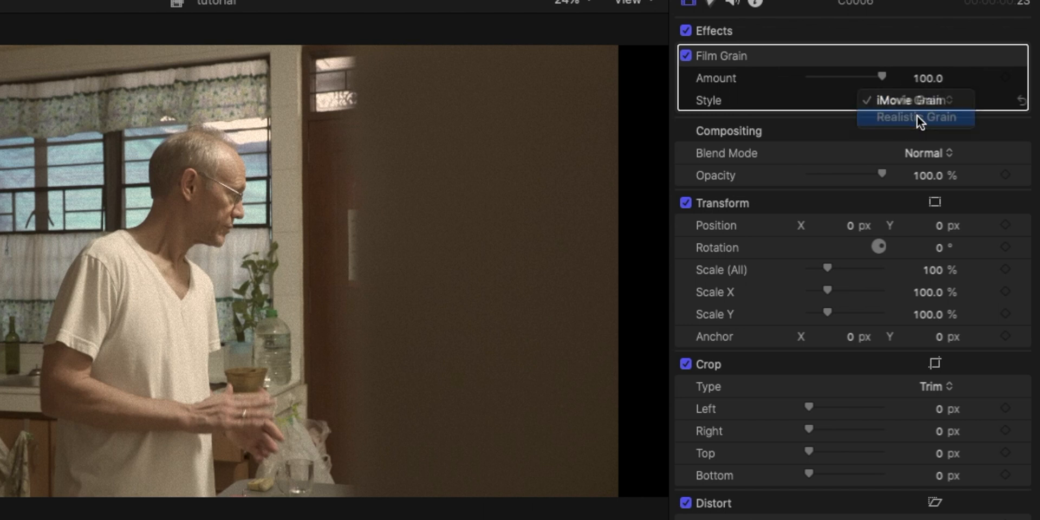
left_click(917, 117)
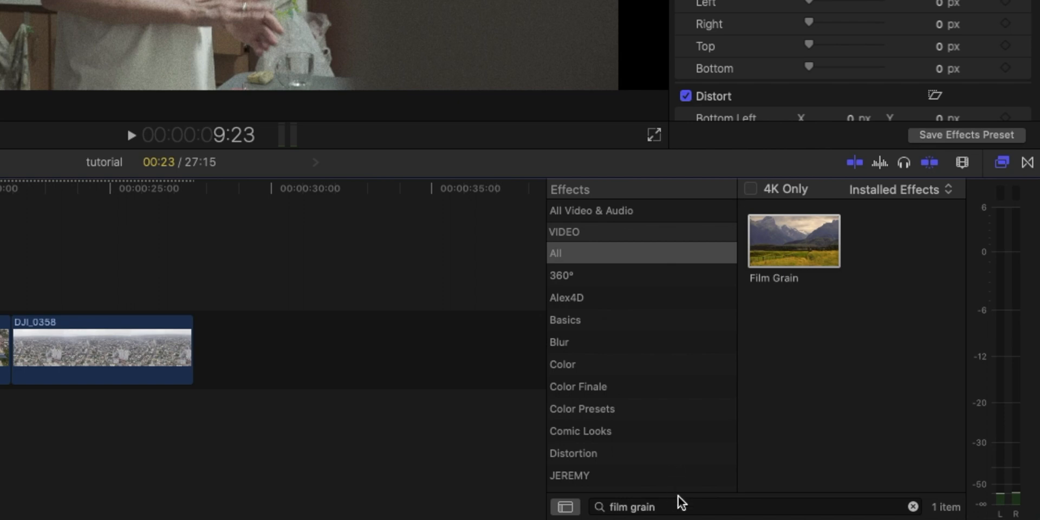
Search 'gaus', apply the Gaussian blur, and lower its Amount to 4.5.
double_click(629, 507)
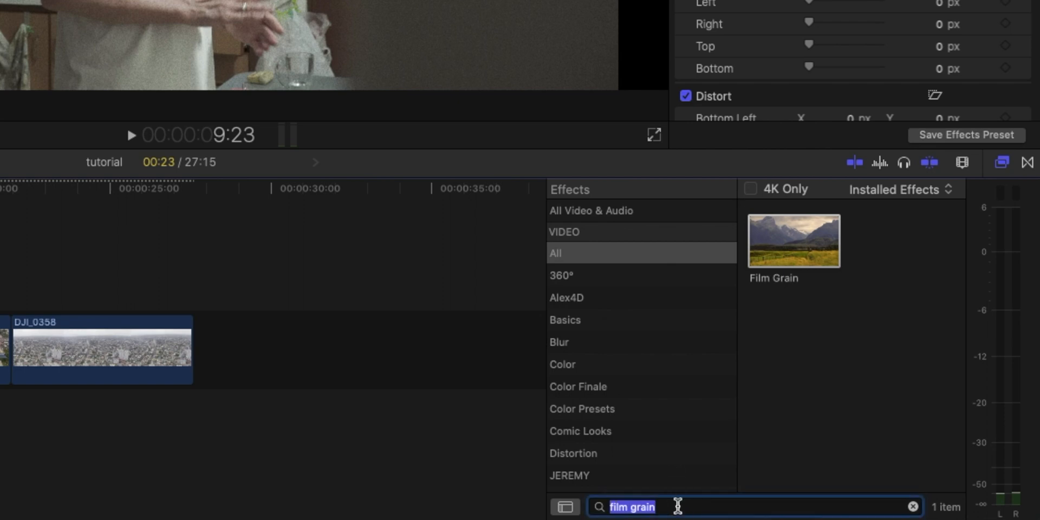
type("gaus")
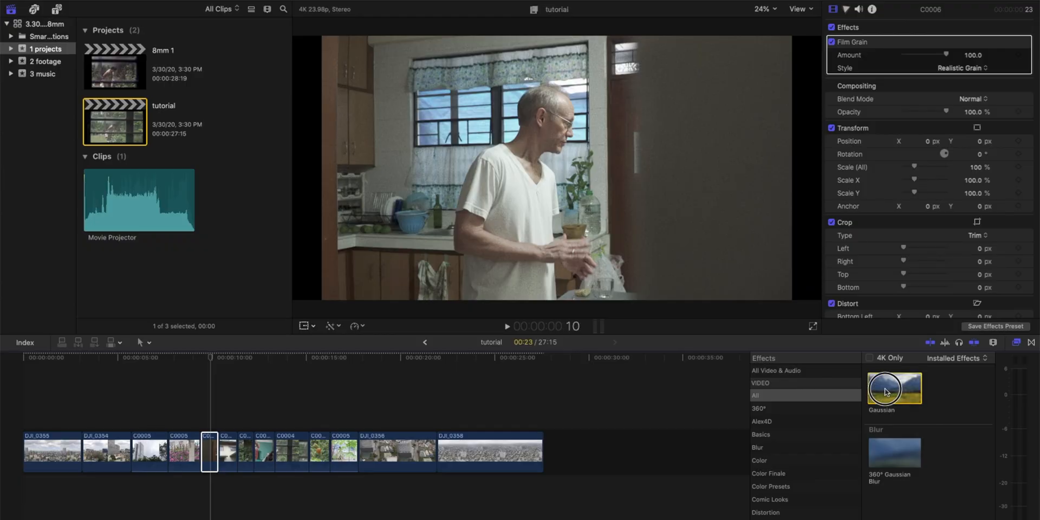
double_click(893, 388)
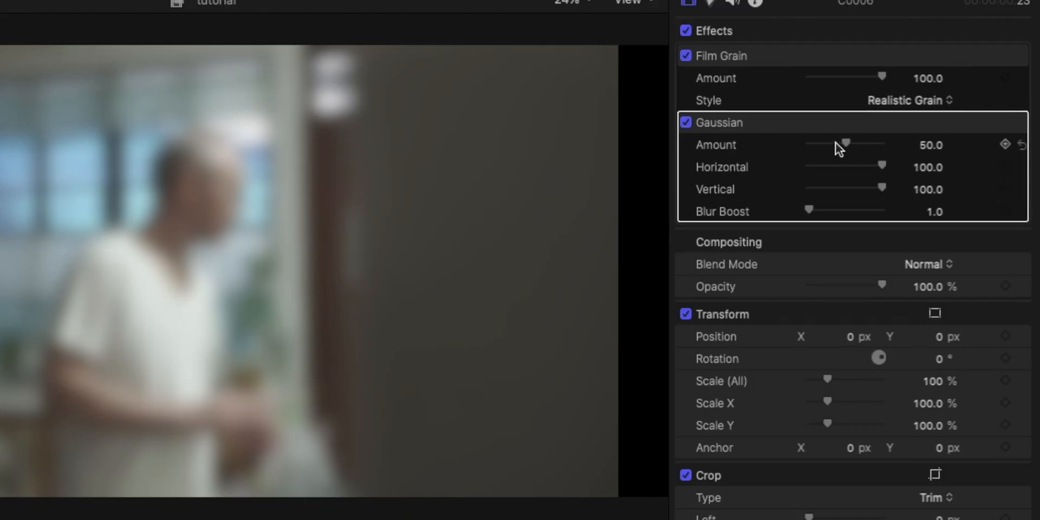
left_click_drag(845, 145, 825, 145)
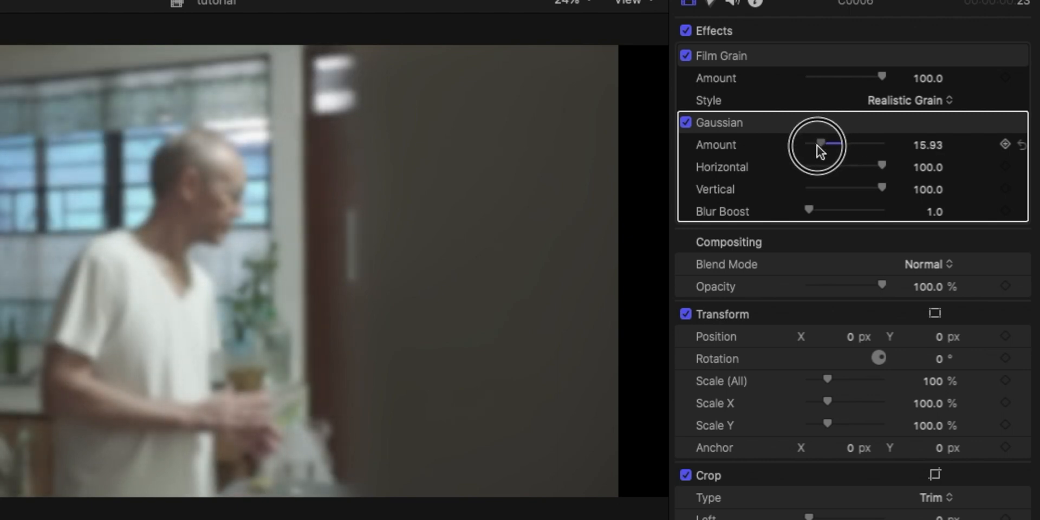
left_click_drag(833, 145, 811, 144)
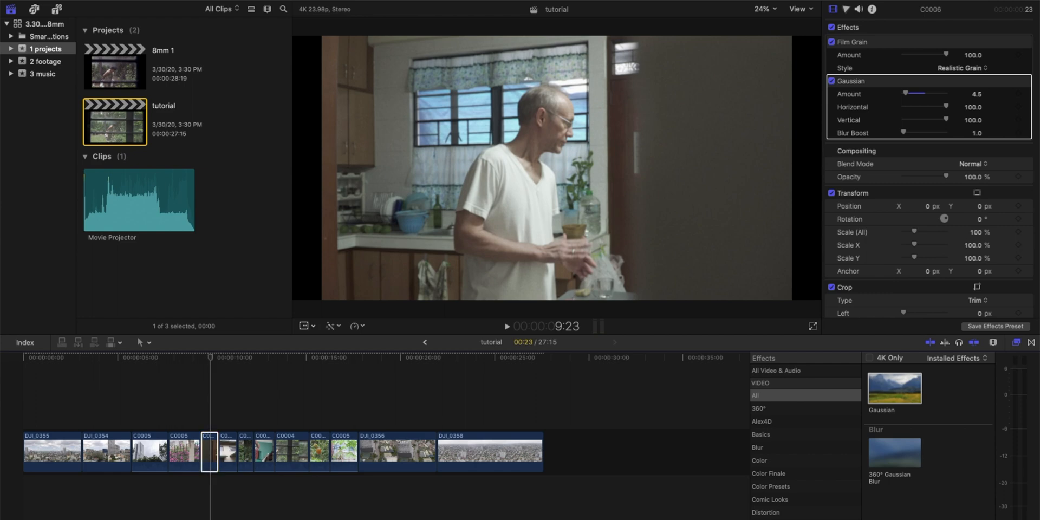
Apply Super 8mm with amount 38, hue bias 65 and grain raised to 100.
type("super")
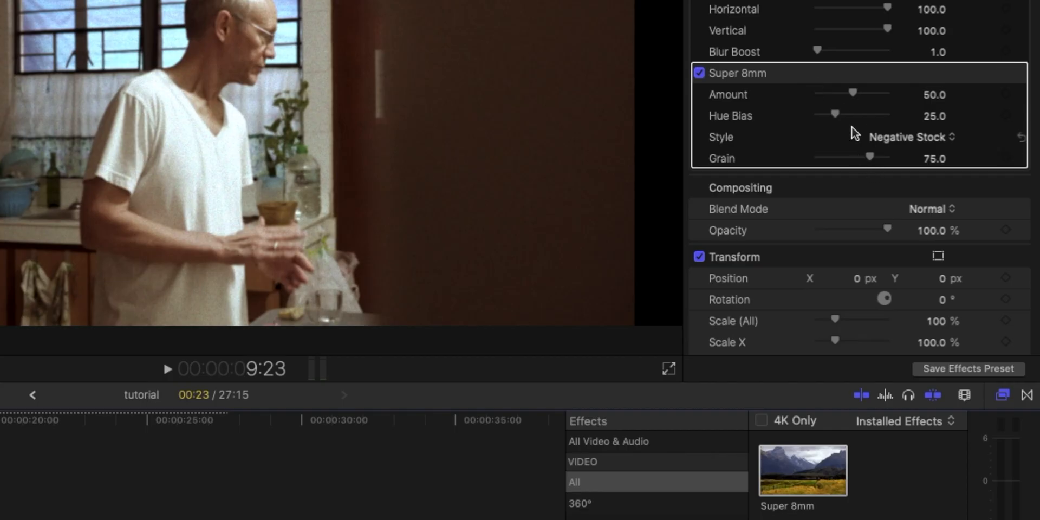
double_click(931, 95)
type("38")
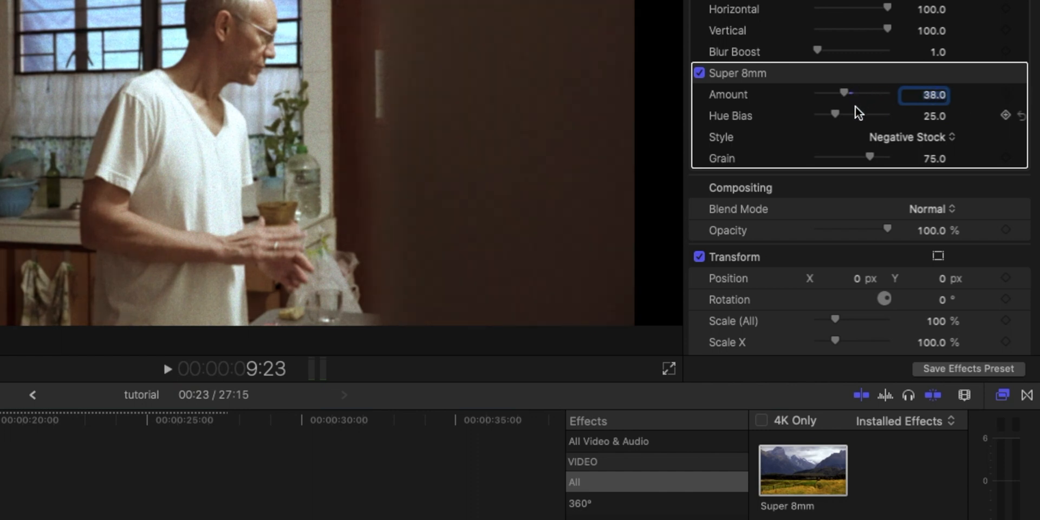
mouse_move(879, 119)
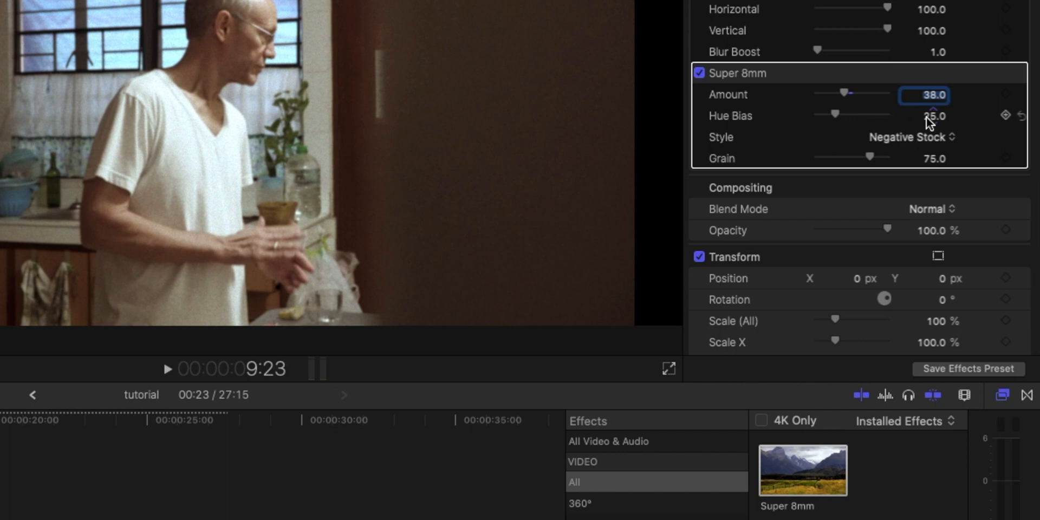
left_click(925, 116)
type("65")
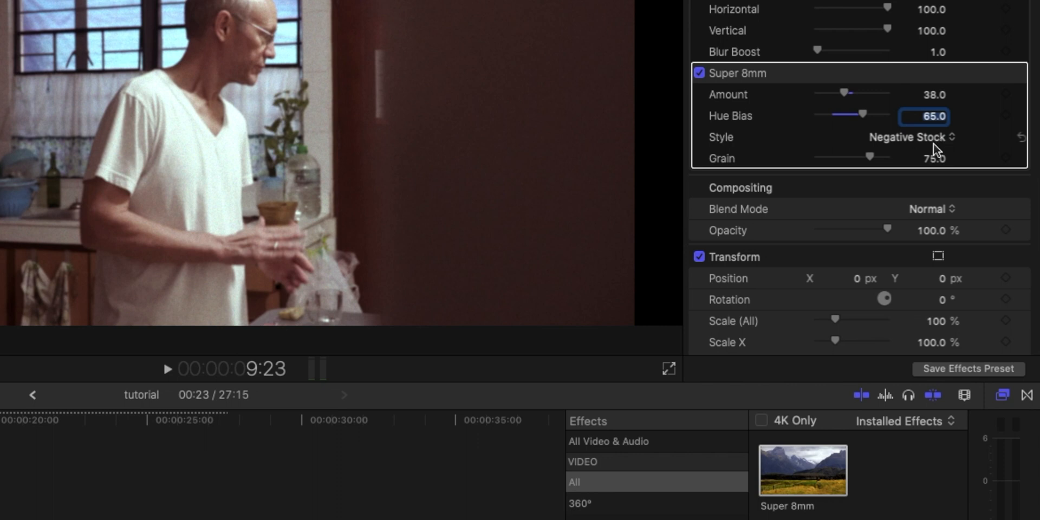
mouse_move(815, 165)
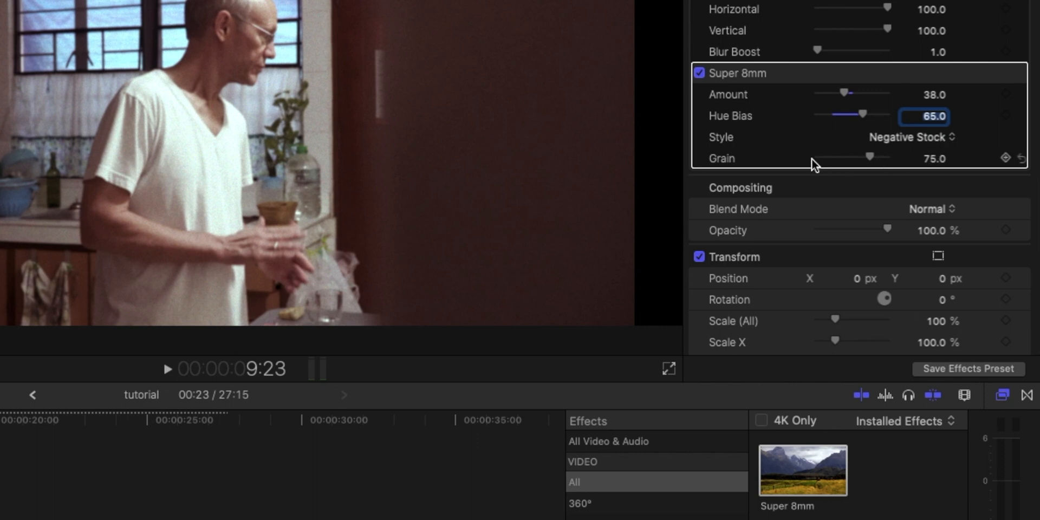
left_click_drag(869, 157, 888, 157)
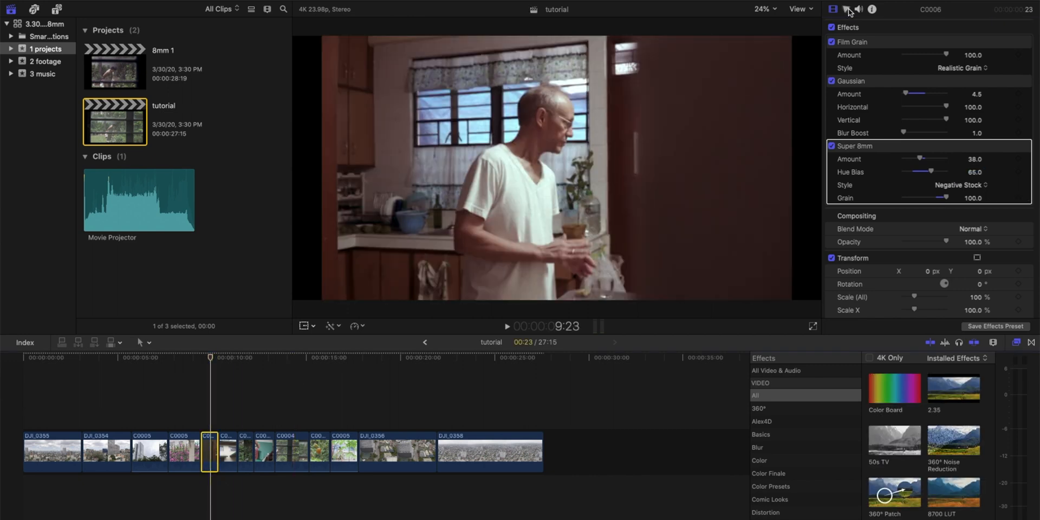
Add a Color Wheels correction with shadows tinted teal, then adjust highlights and midtones.
left_click(844, 9)
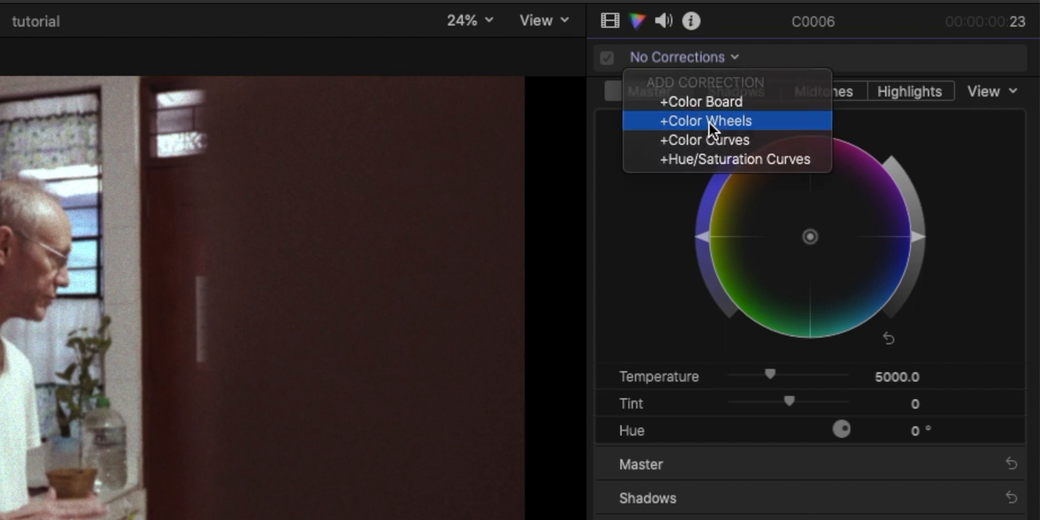
left_click(707, 121)
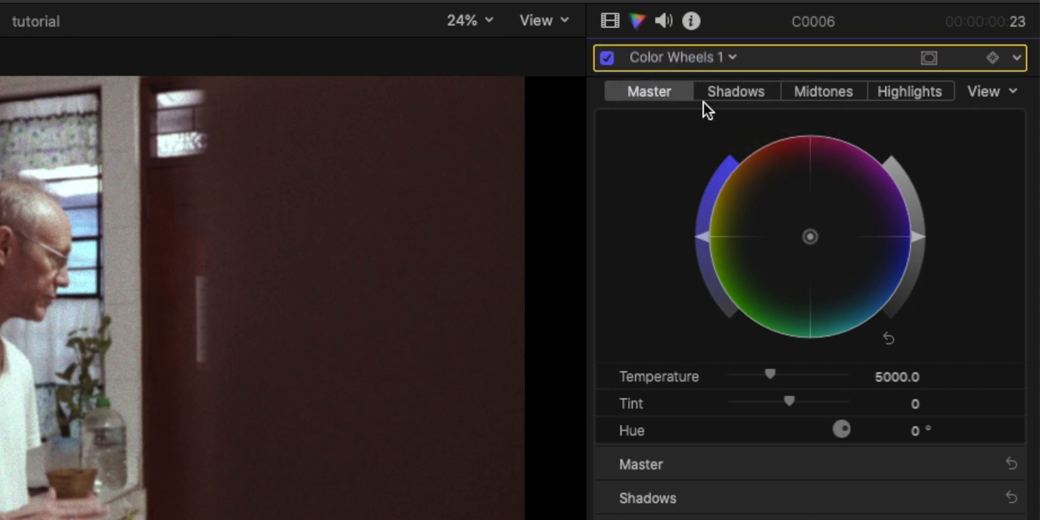
left_click(735, 91)
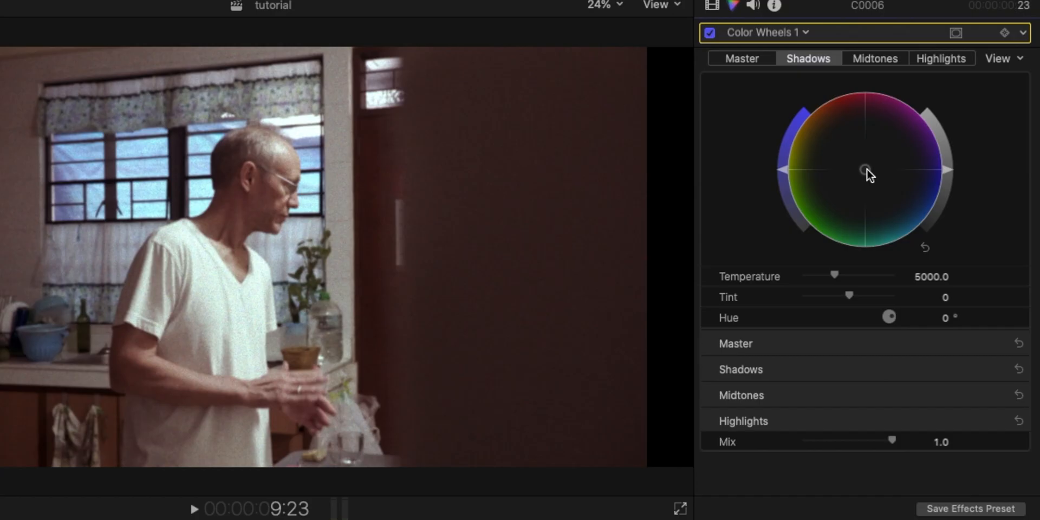
left_click_drag(864, 168, 914, 227)
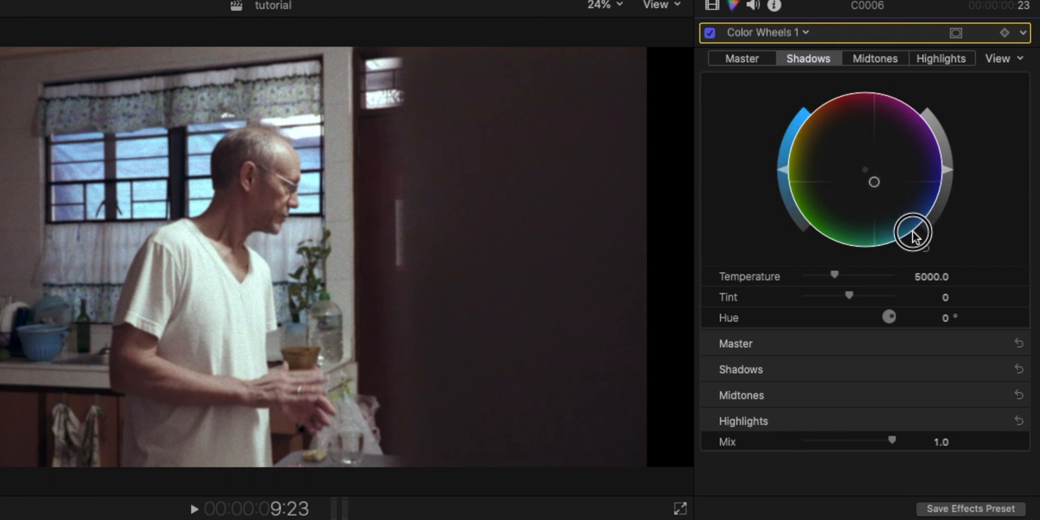
left_click(940, 59)
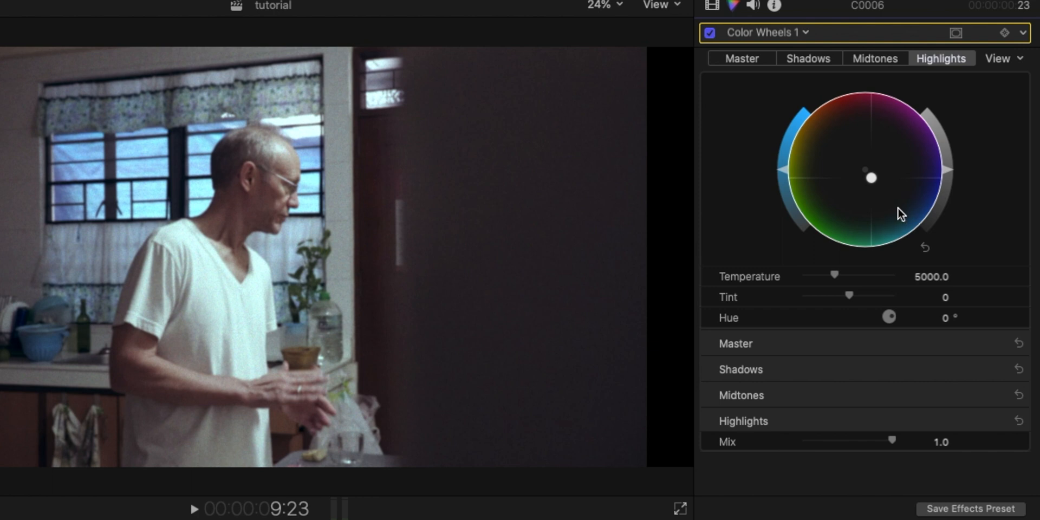
mouse_move(893, 71)
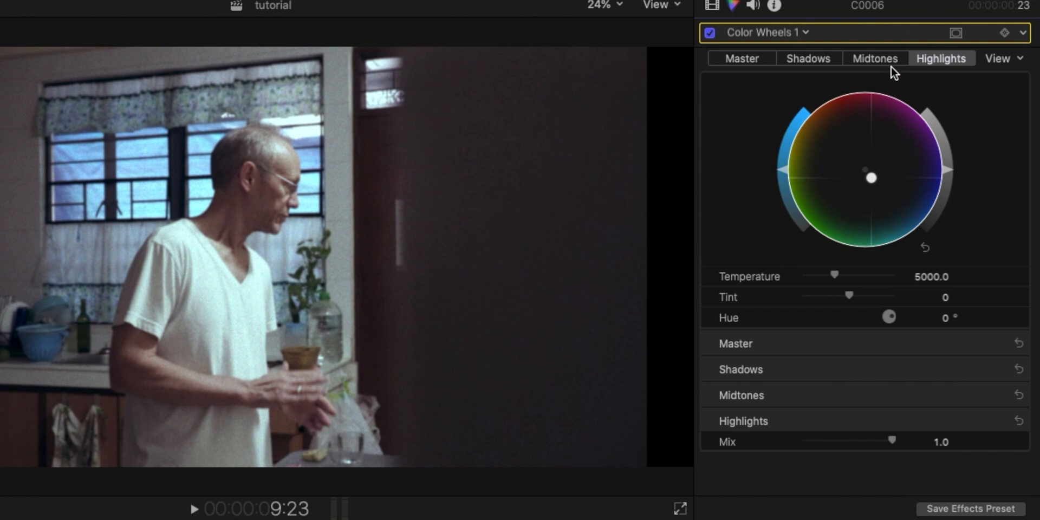
left_click(808, 58)
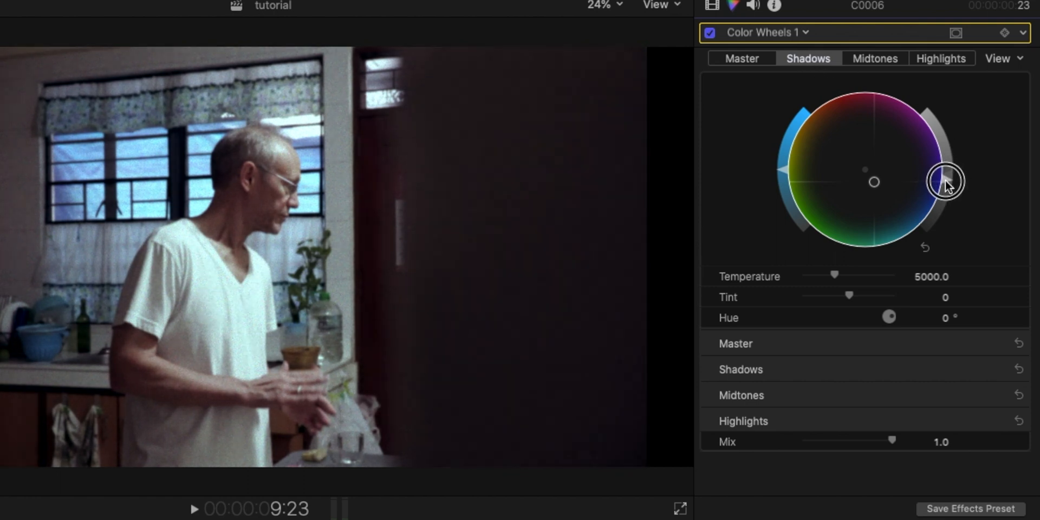
mouse_move(946, 183)
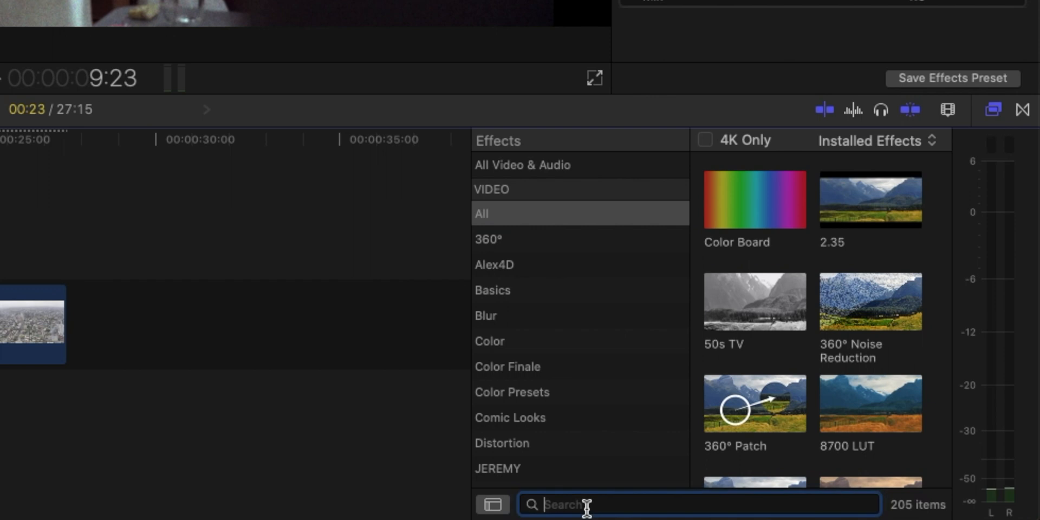
Search the Effects browser for 'aged' to apply Aged Film.
type("aged")
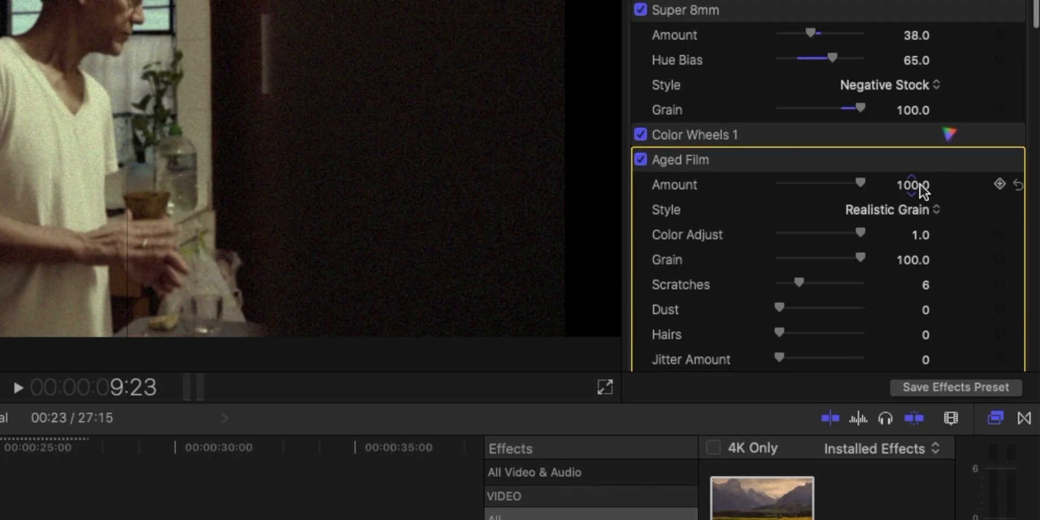
Set Aged Film amount to 39, style to iMovie Grain, and color adjust to 0.55.
double_click(909, 184)
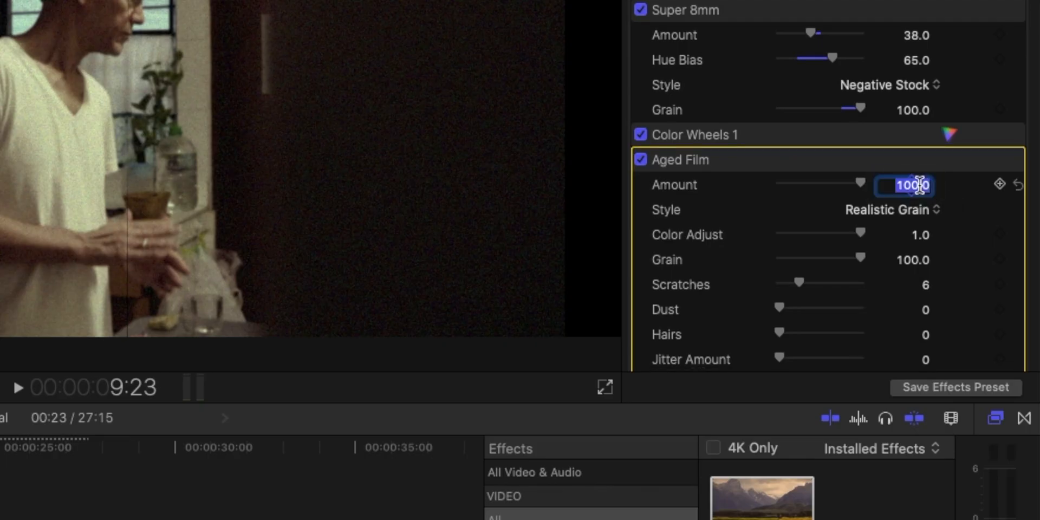
type("39.0")
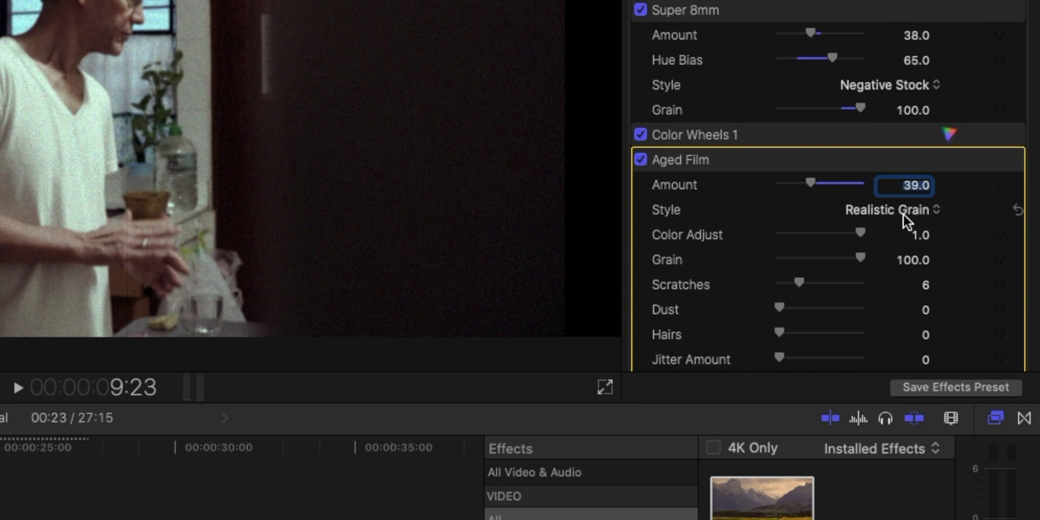
left_click(892, 210)
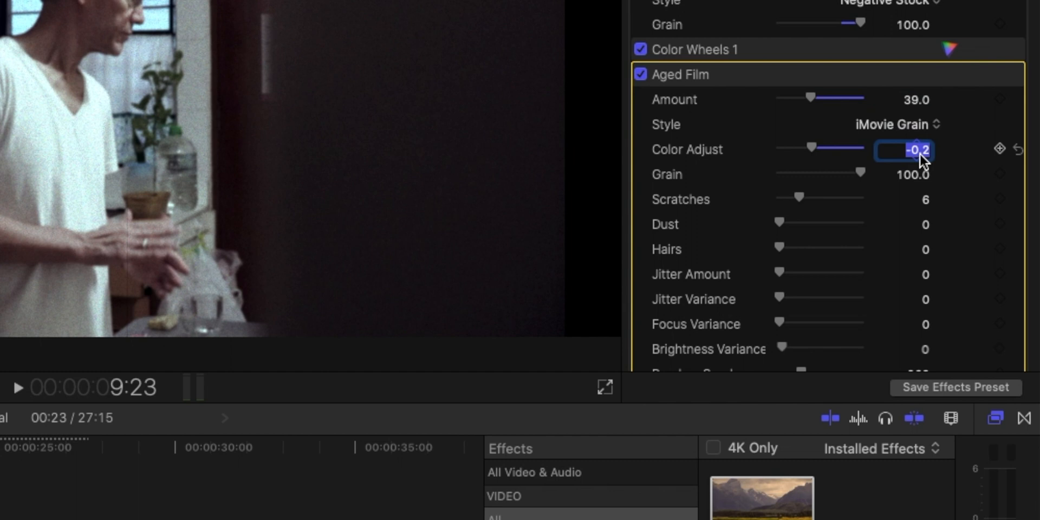
type(".55")
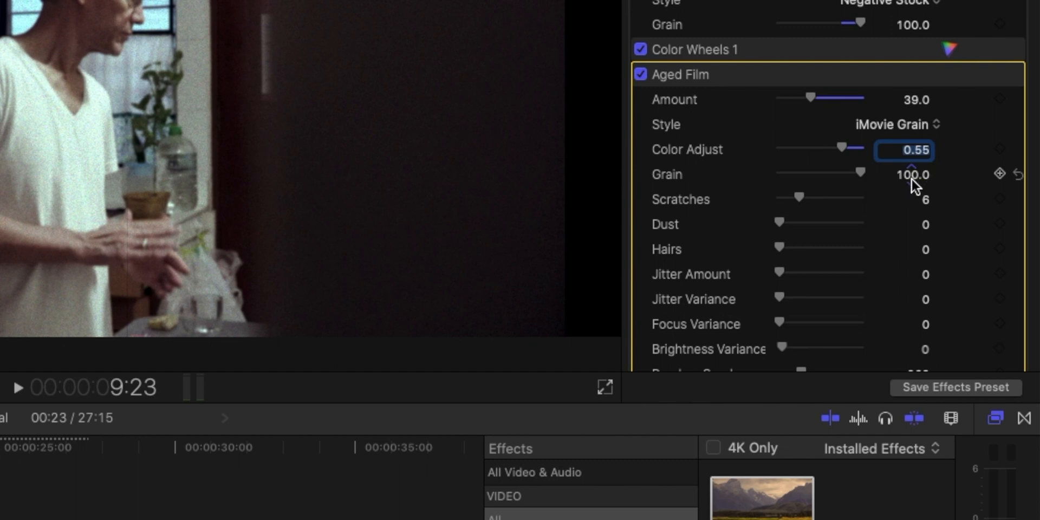
mouse_move(773, 207)
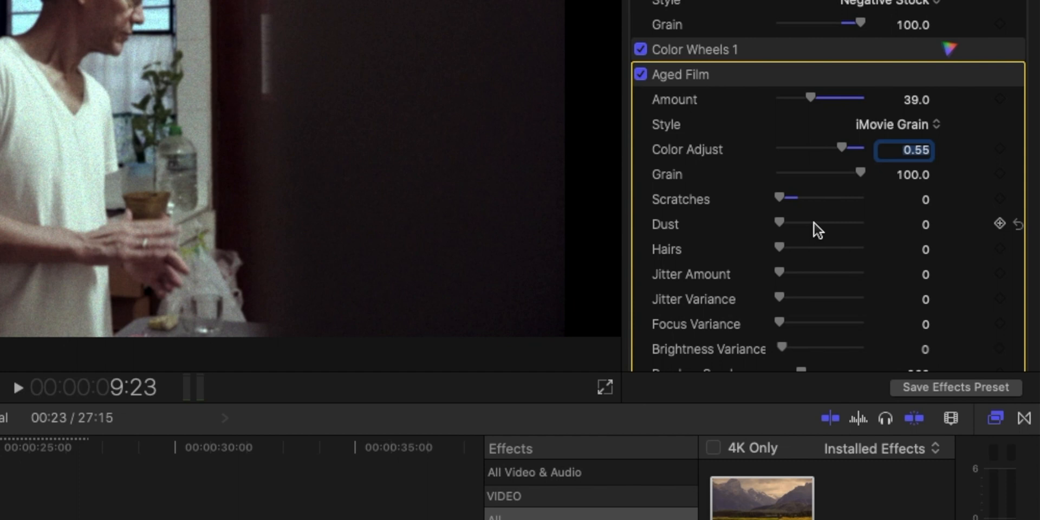
Set Aged Film dust to 39, hairs to 8, jitter amount 0.12 and variance 0.07.
left_click(904, 200)
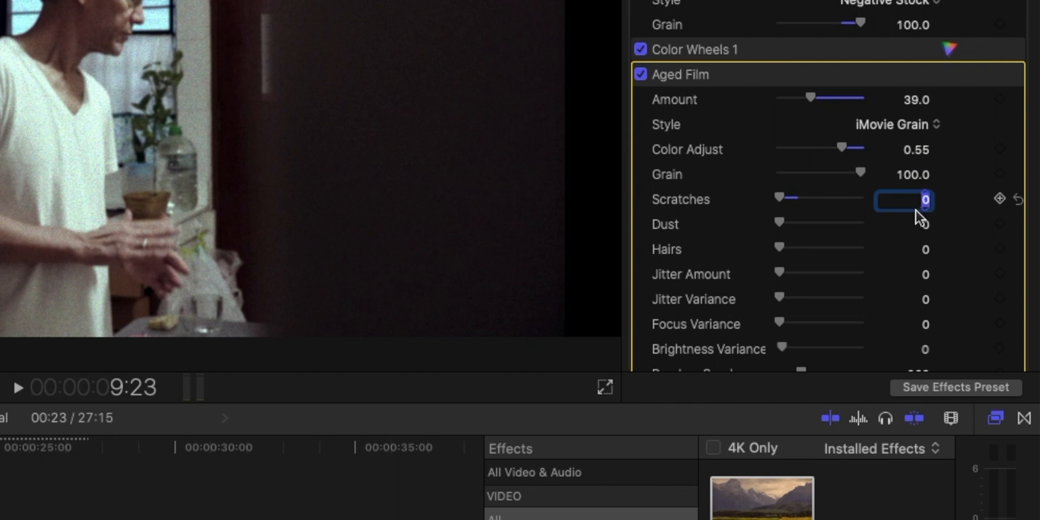
left_click(904, 224)
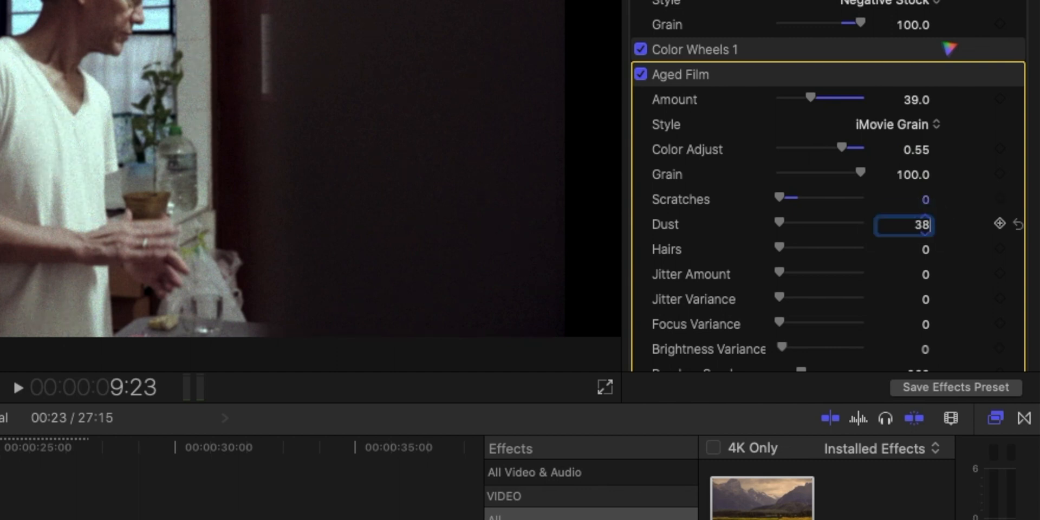
left_click_drag(783, 224, 813, 225)
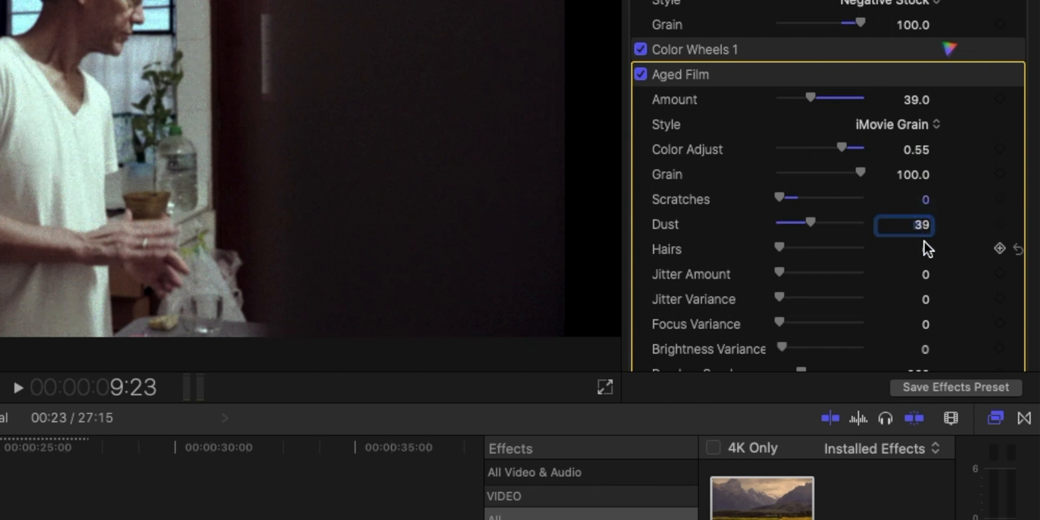
left_click(904, 249)
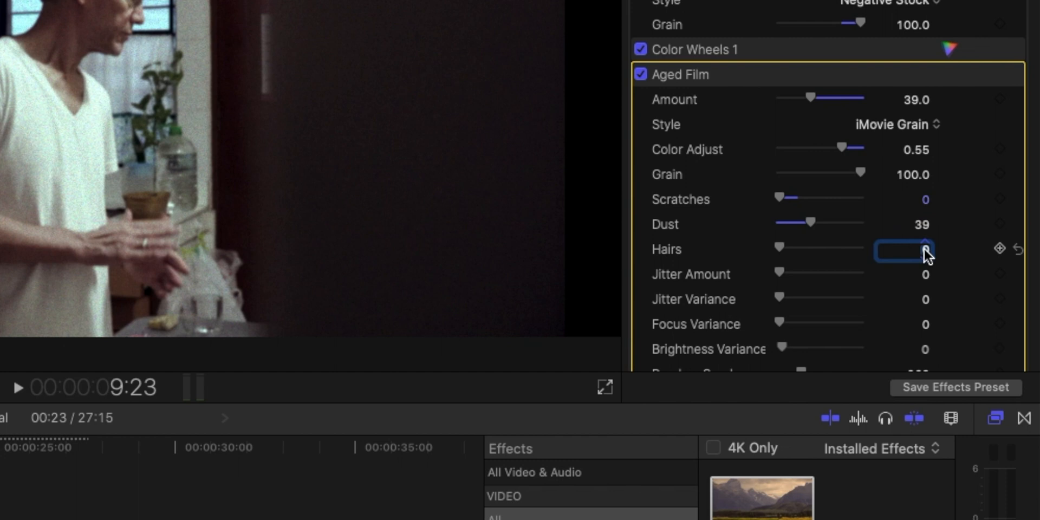
left_click(917, 249)
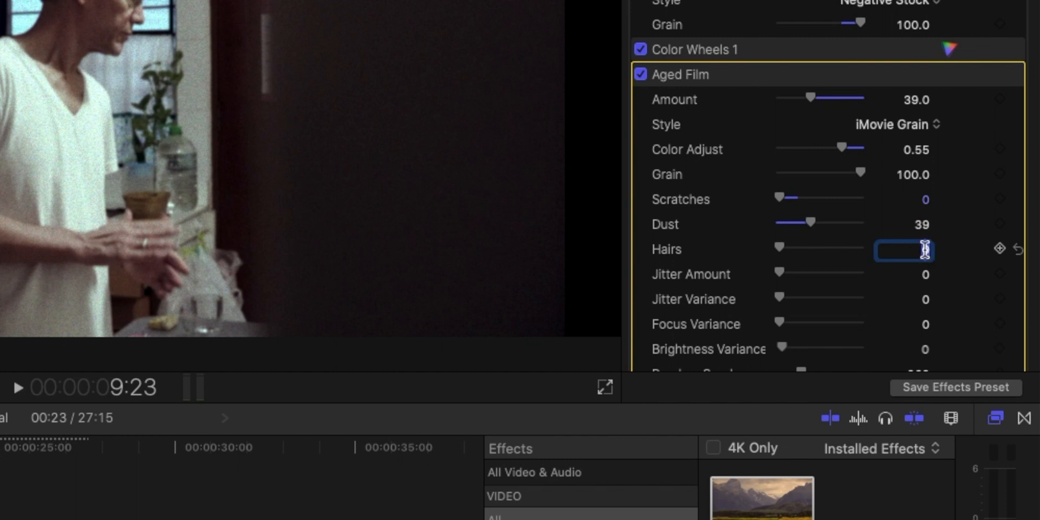
type("8")
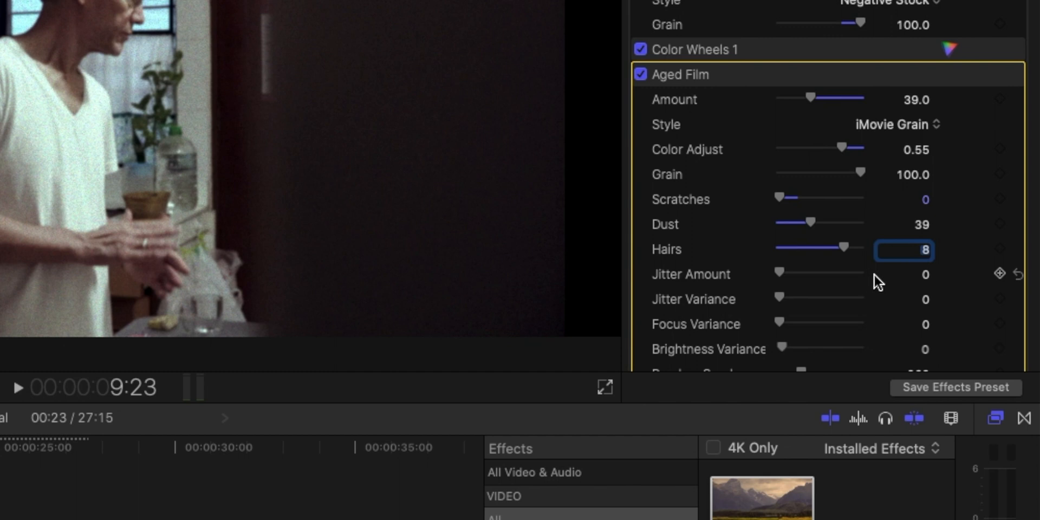
mouse_move(928, 281)
type(".12")
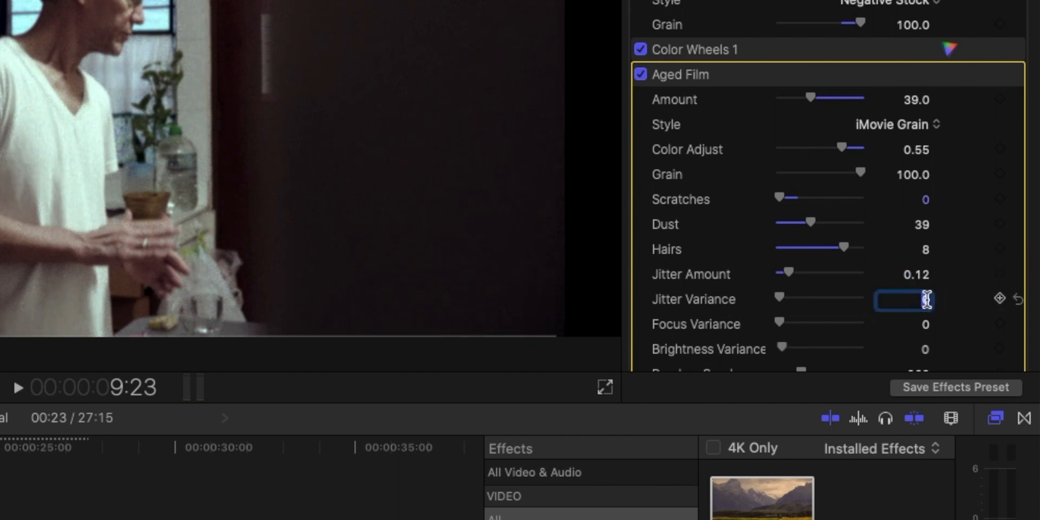
type(".07")
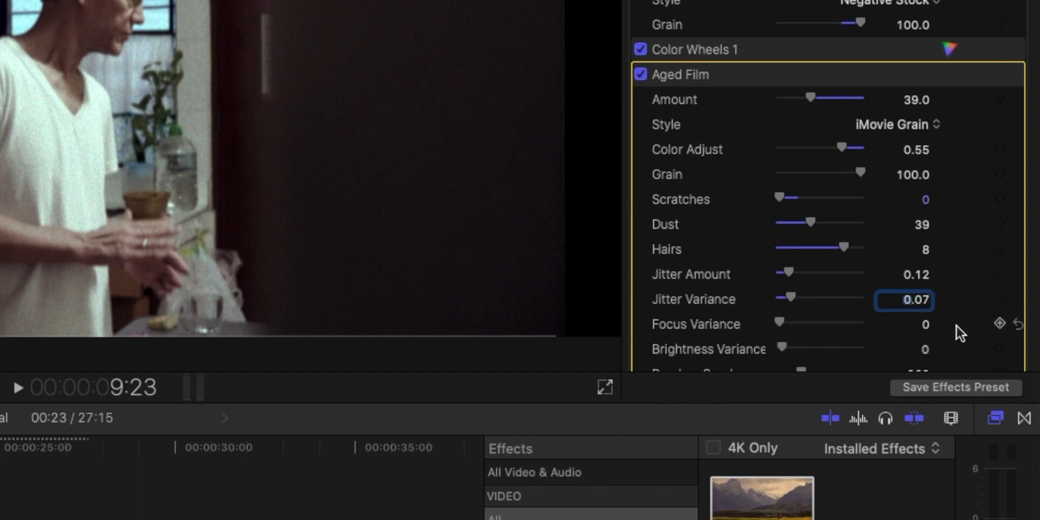
scroll("down", 3)
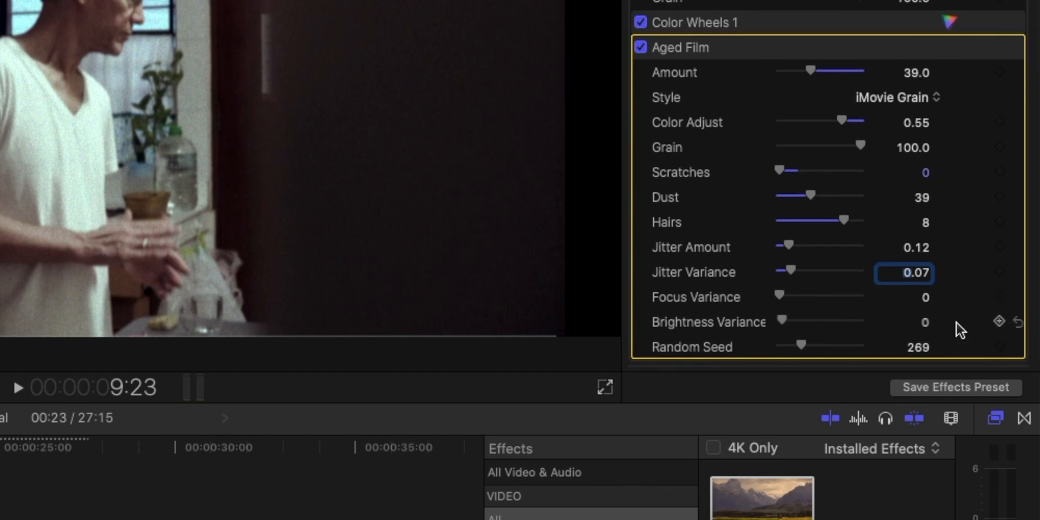
mouse_move(946, 305)
type("2")
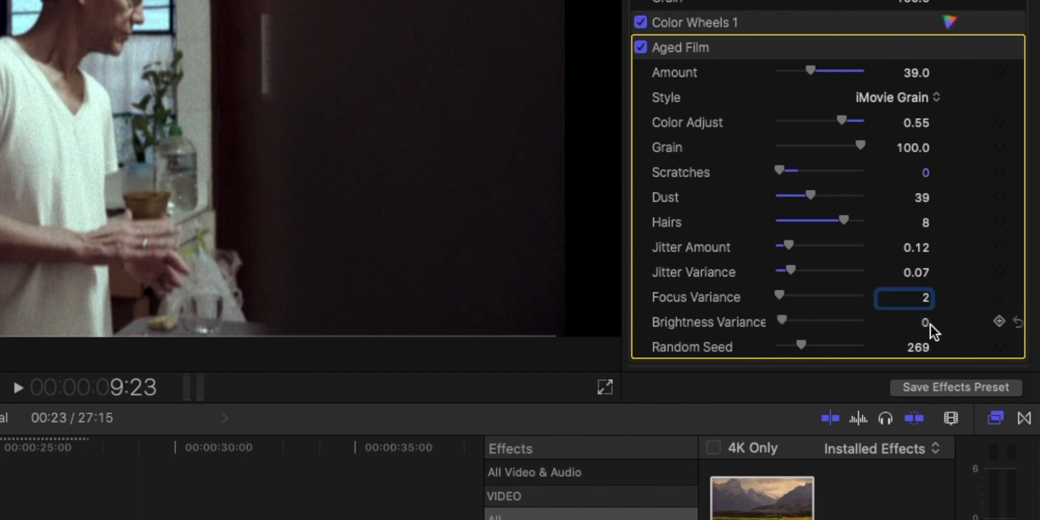
Enter 2 as the Aged Film focus variance.
left_click(904, 322)
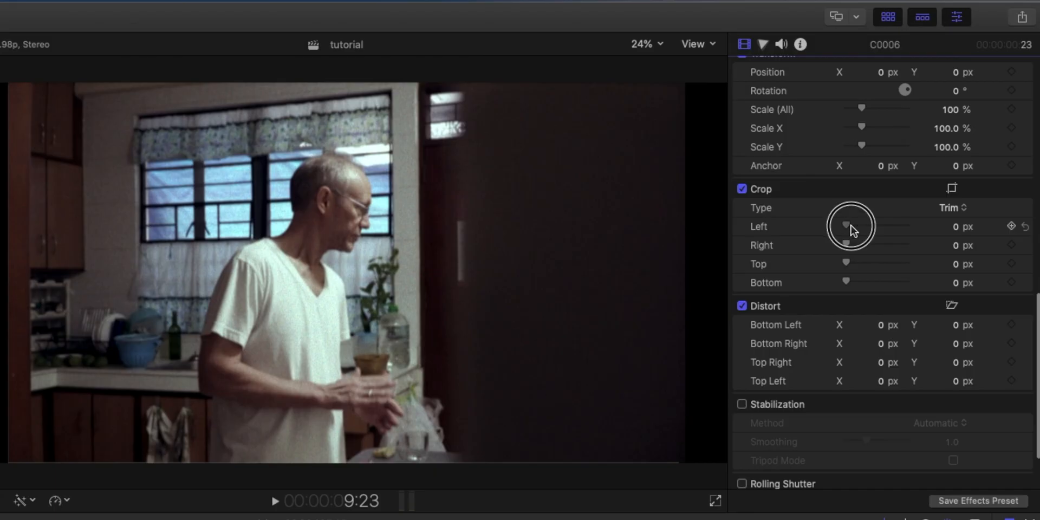
Crop 300 px from the left and right sides of the kitchen clip.
left_click_drag(847, 227, 859, 227)
type("300")
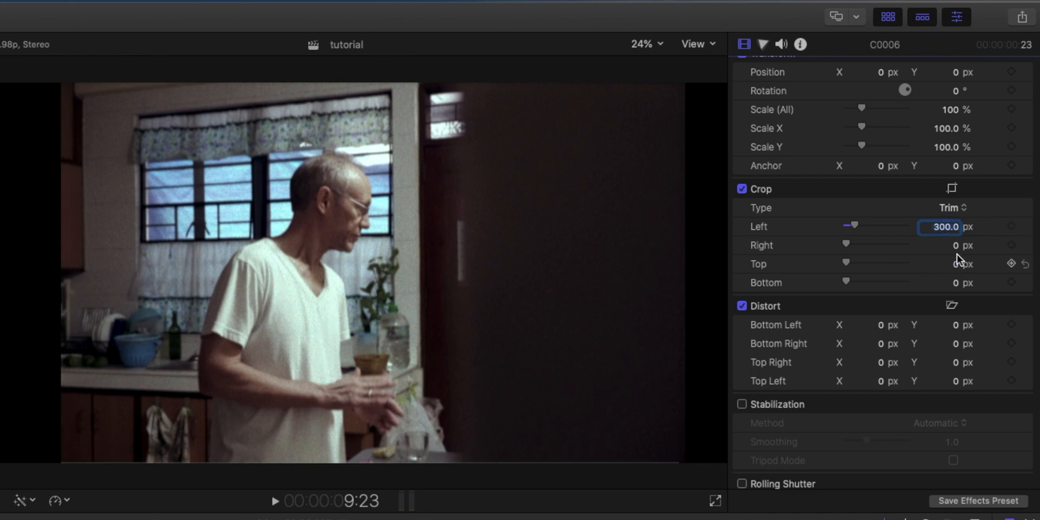
left_click(940, 245)
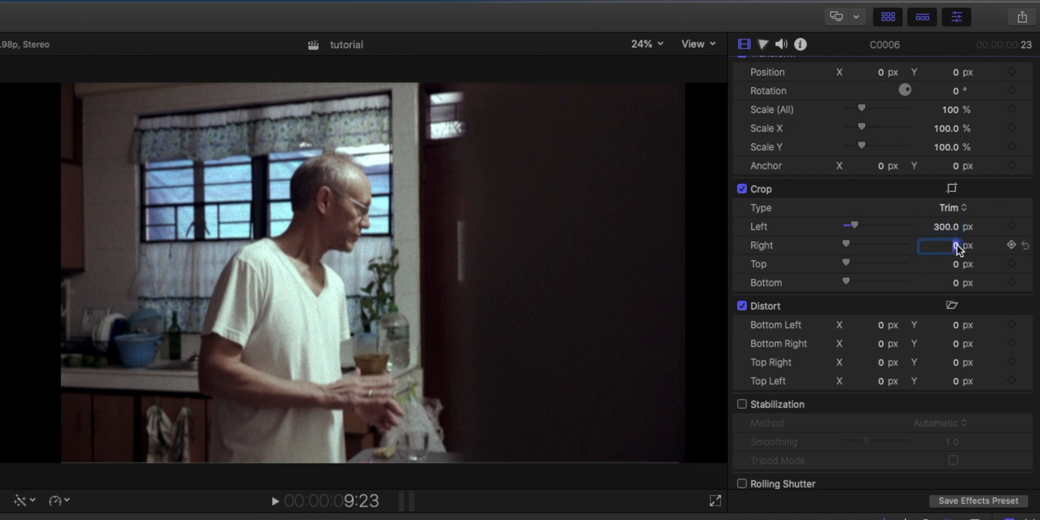
type("300.0")
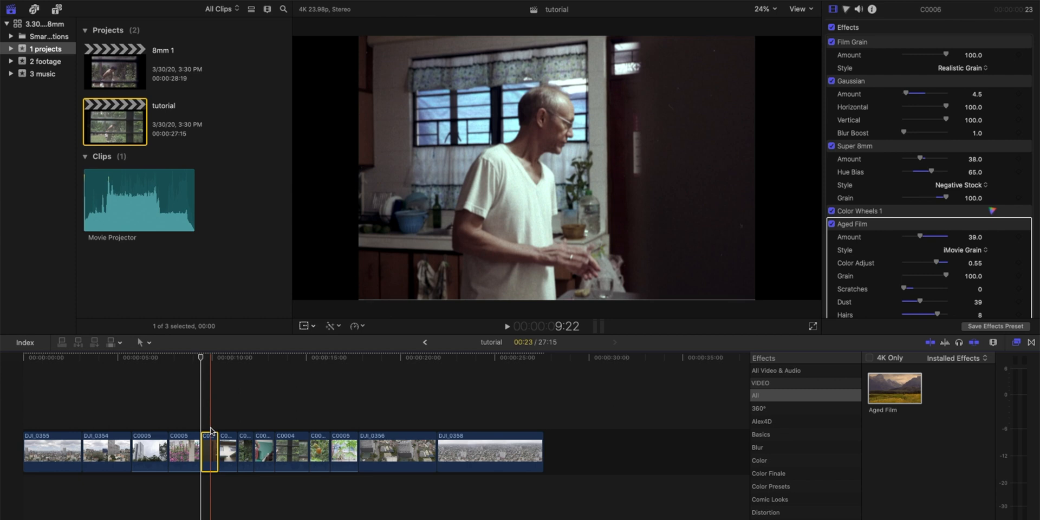
Copy clip C0006 and paste its five effects, including Film Grain and Aged Film, onto all 12 clips.
key("cmd+c")
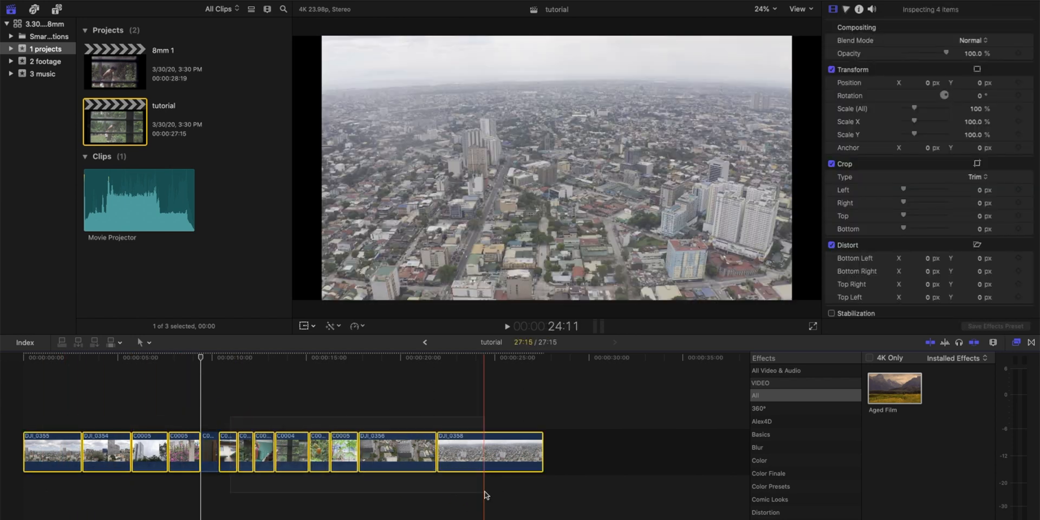
key("cmd+shift+v")
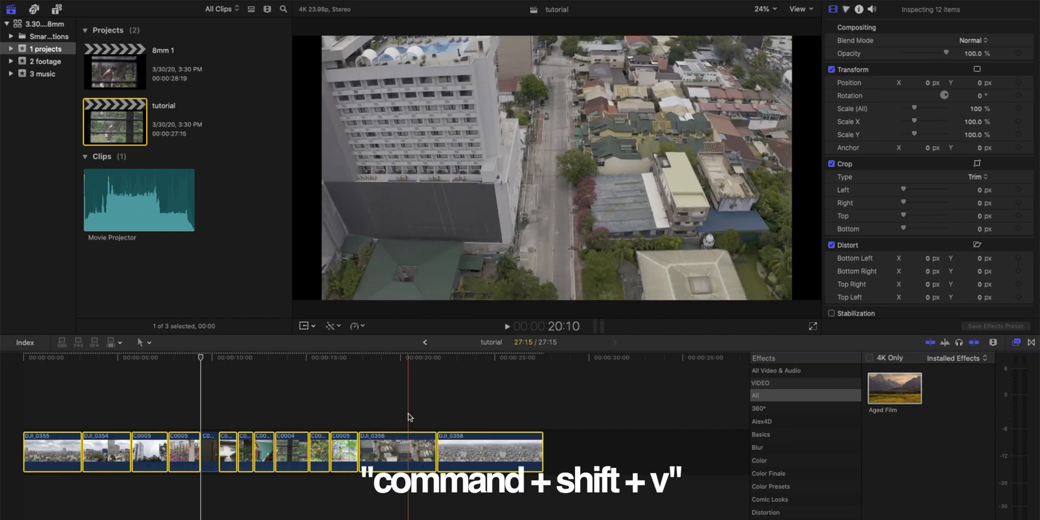
key("cmd+shift+v")
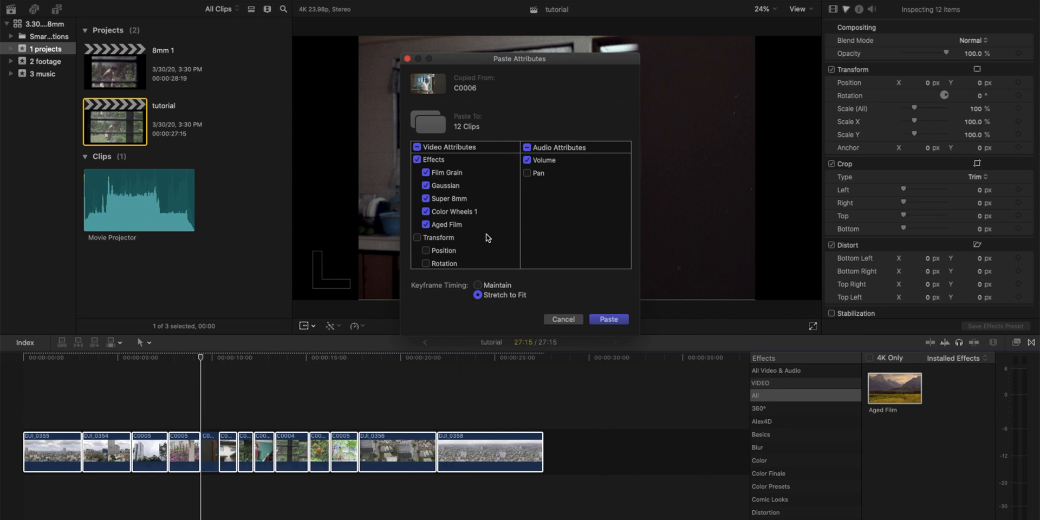
left_click(608, 319)
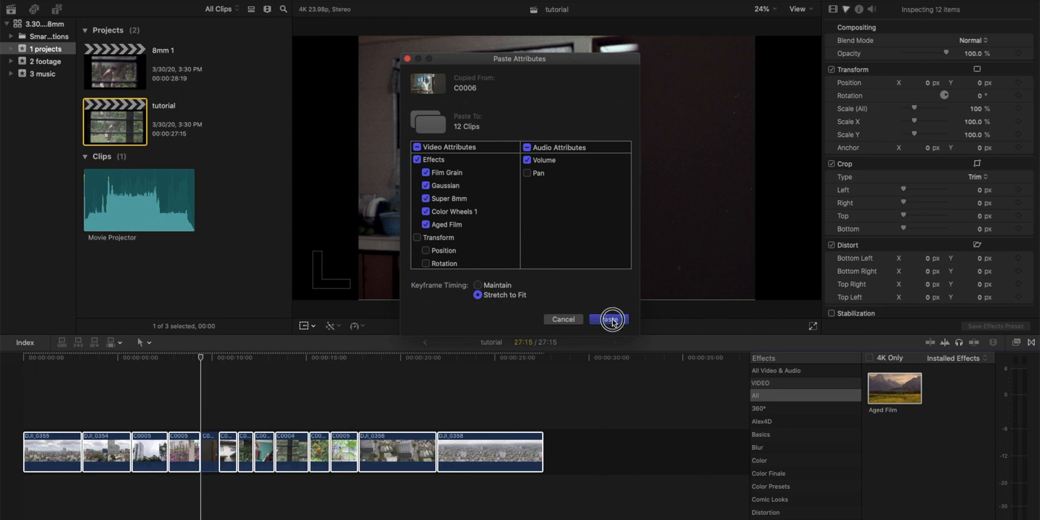
left_click(608, 319)
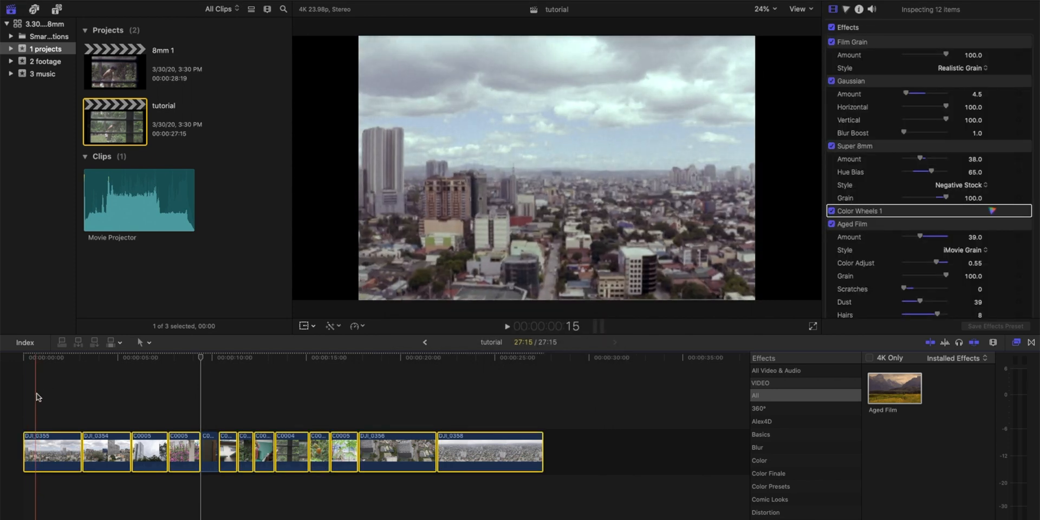